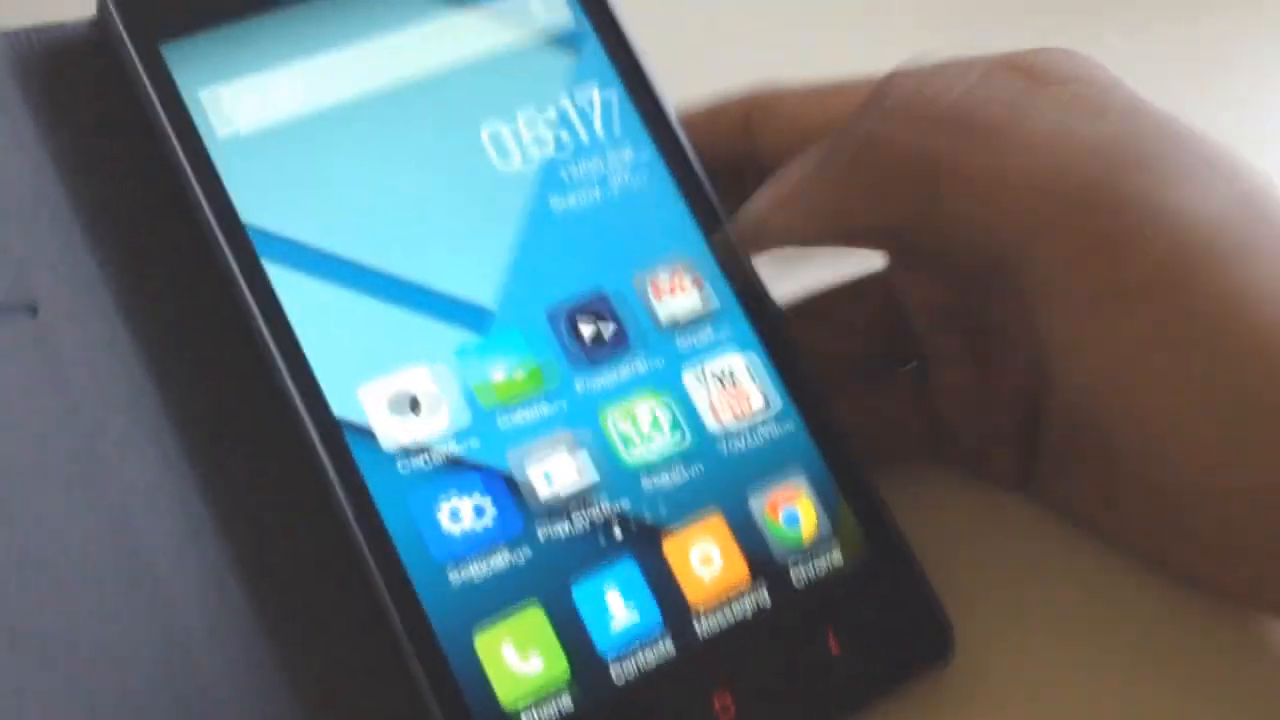
Launch the Security app from the home screen and bring up the Updater's options menu
{"action": "scroll", "scroll_direction": "left", "scroll_amount": 3}
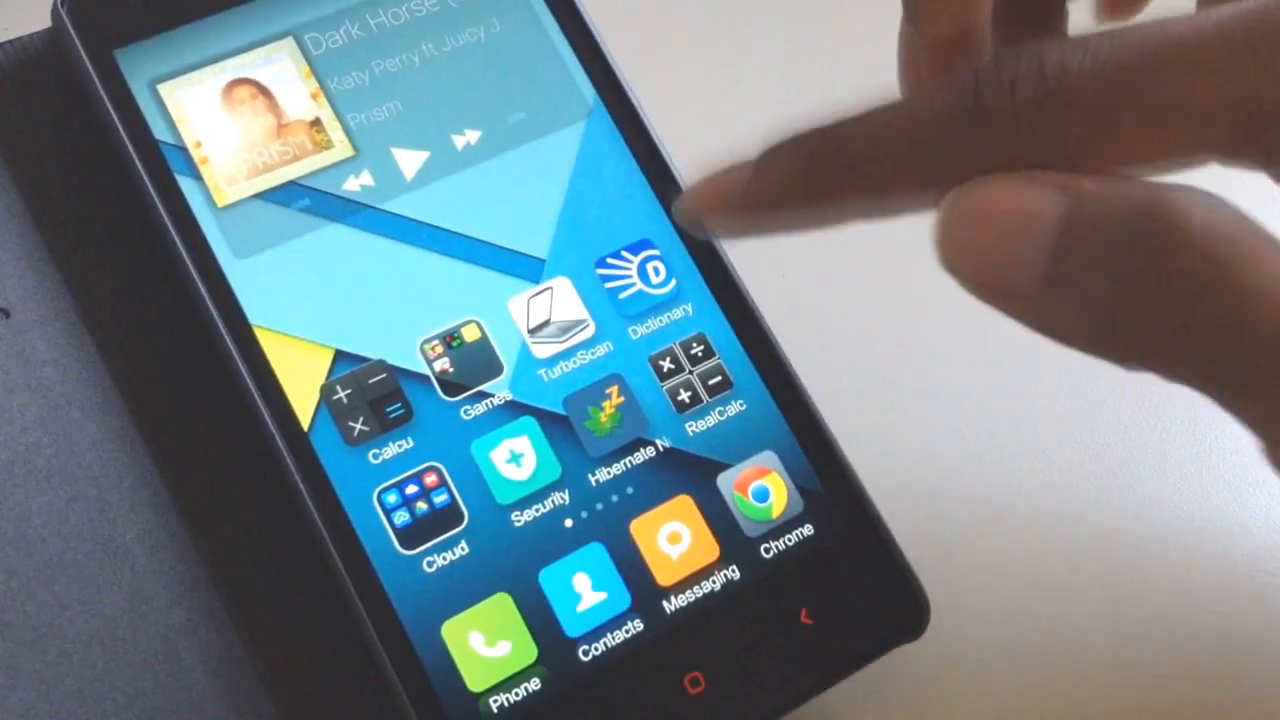
{"action": "left_click", "coordinate": [512, 471]}
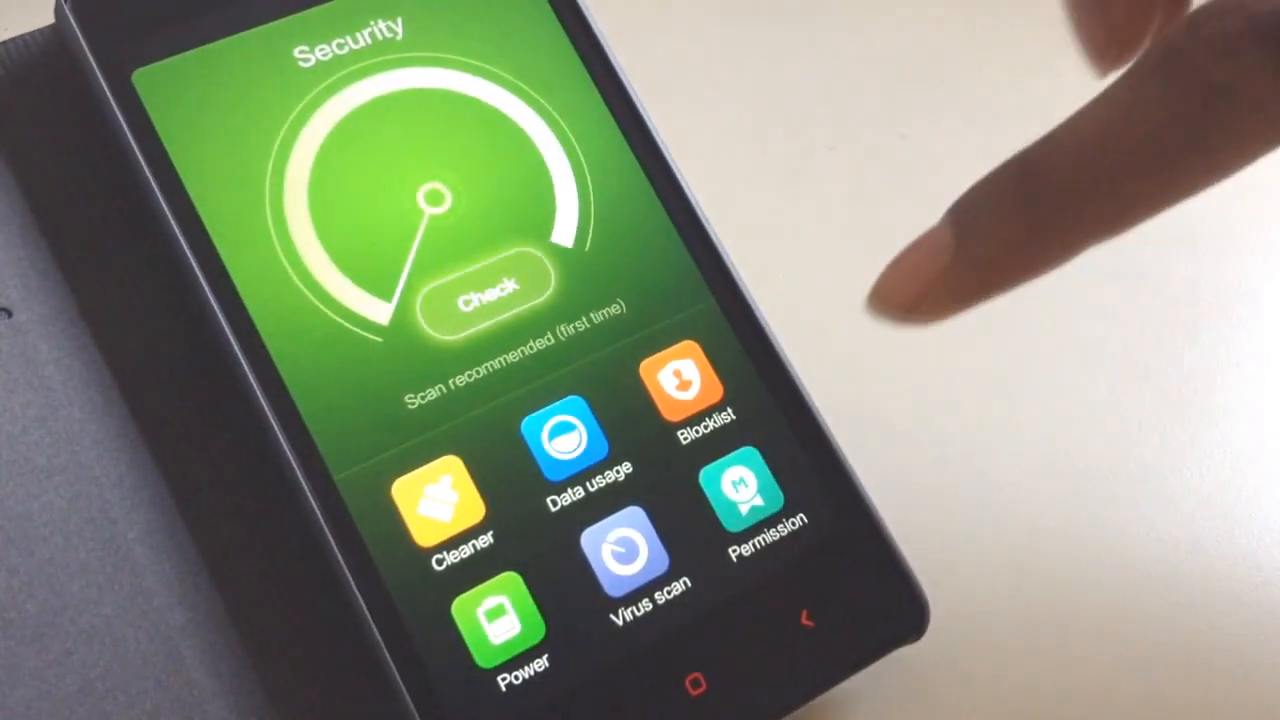
{"action": "left_click", "coordinate": [751, 500]}
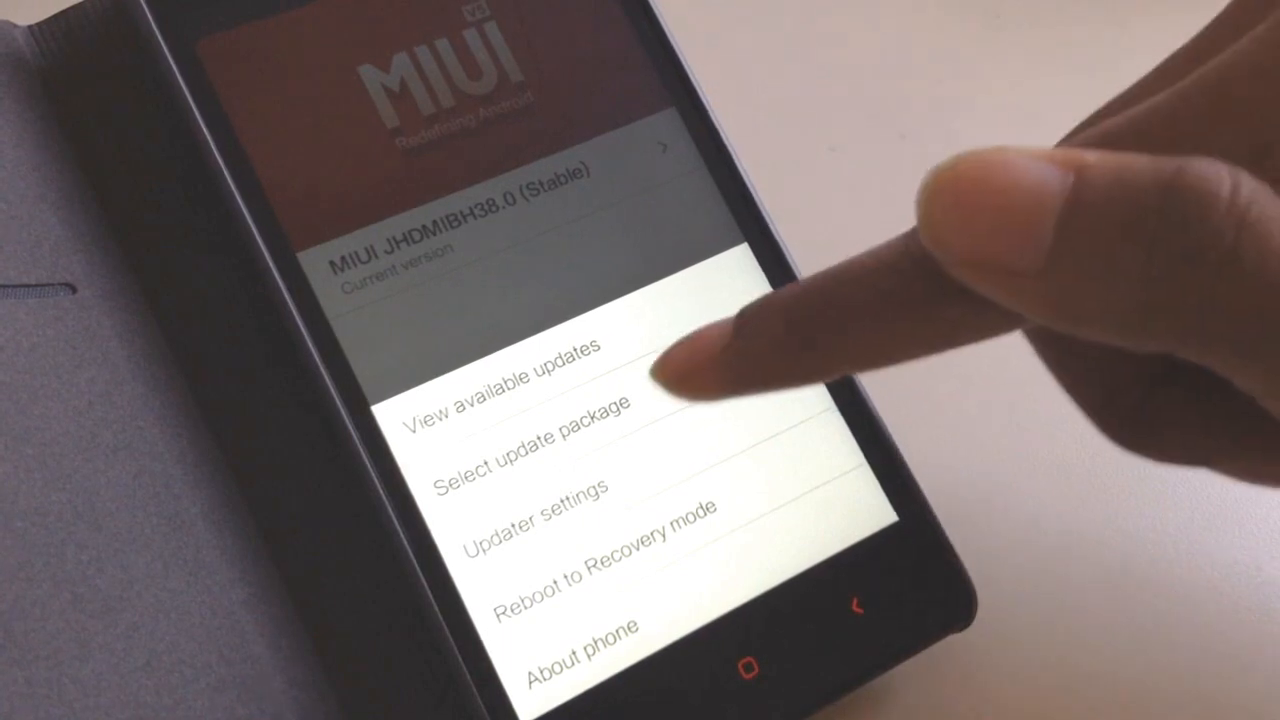
Choose Select update package and pick the RedMiNote root zip from the Download folder
{"action": "left_click", "coordinate": [540, 435]}
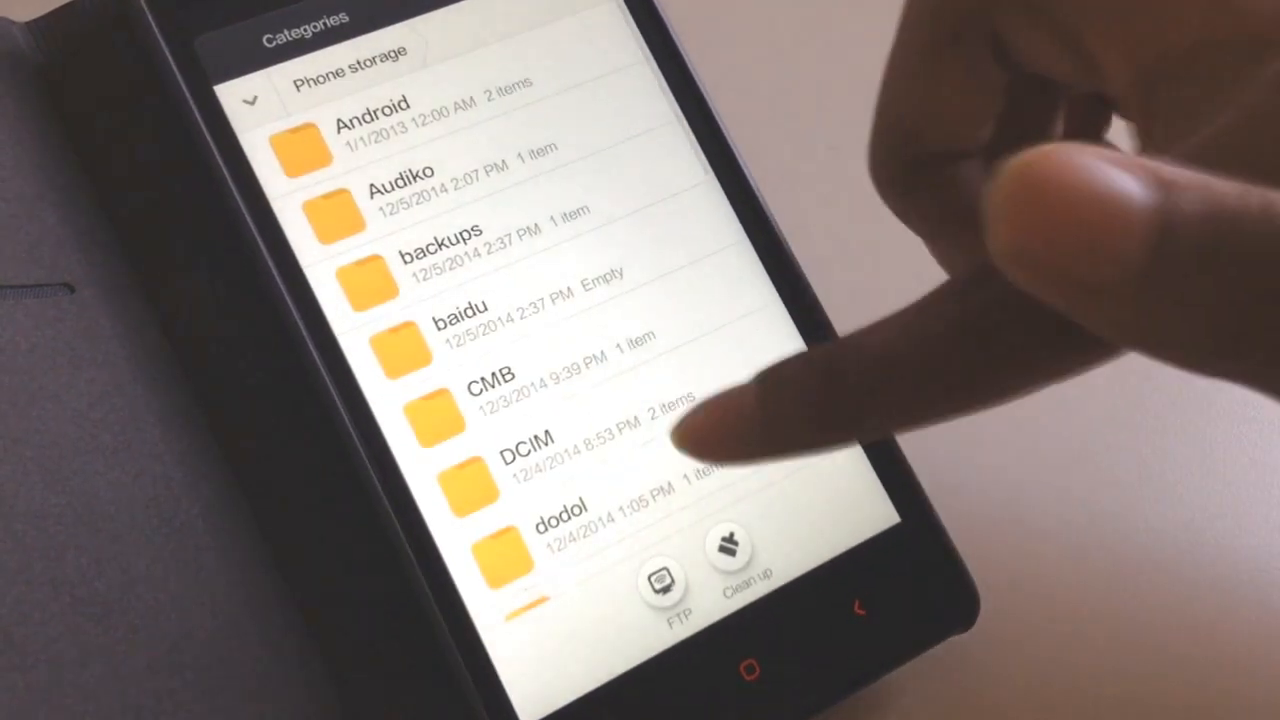
{"action": "scroll", "scroll_direction": "down", "scroll_amount": 3}
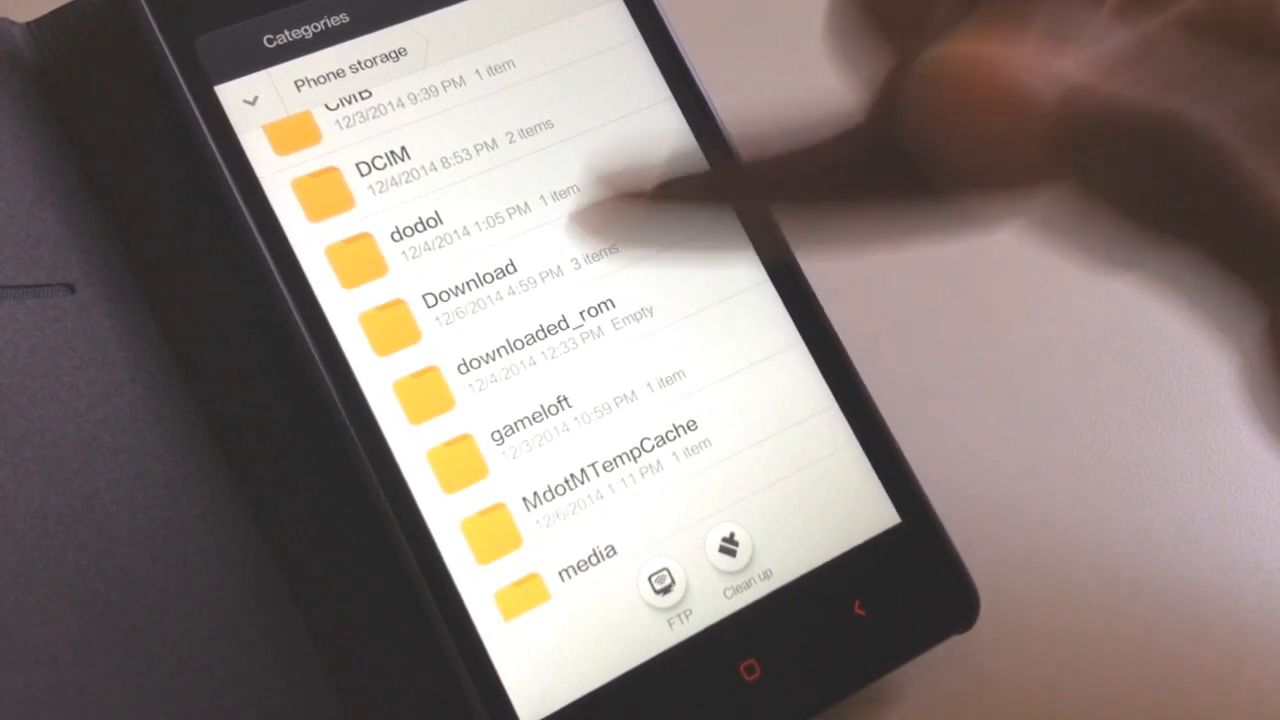
{"action": "left_click", "coordinate": [480, 280]}
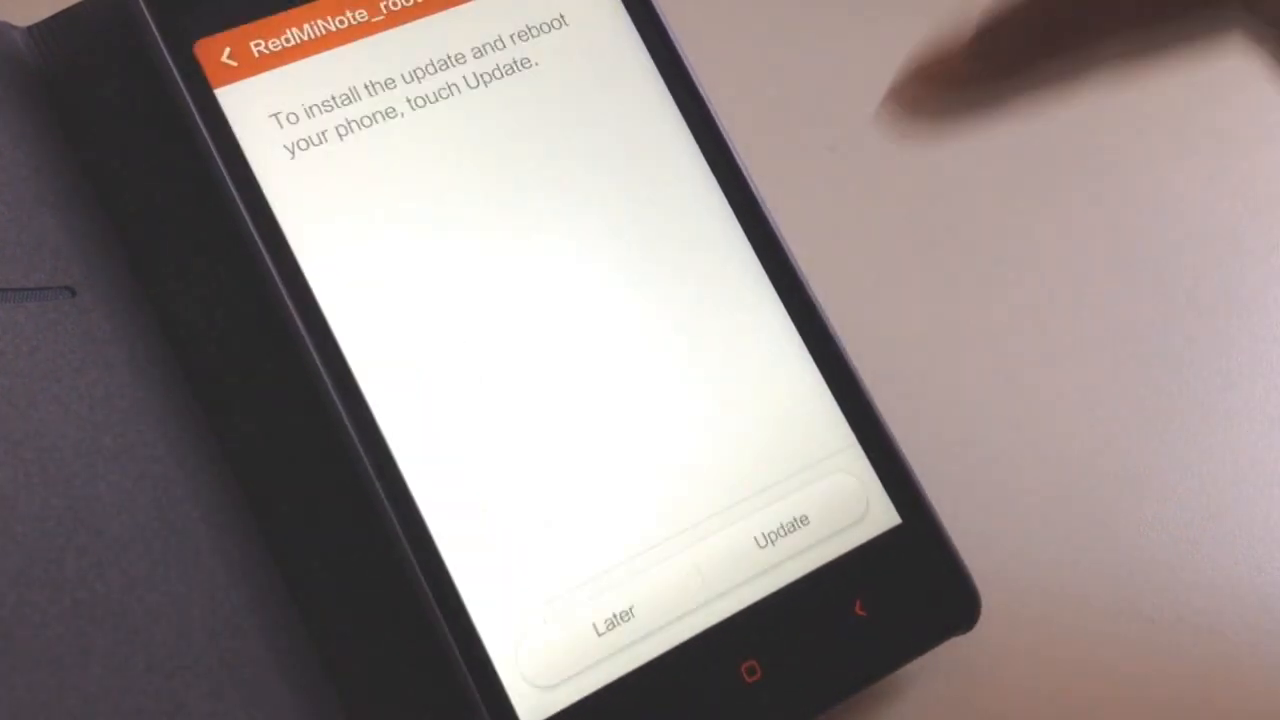
Tap Update and Start update to install the root package and reboot
{"action": "left_click", "coordinate": [781, 521]}
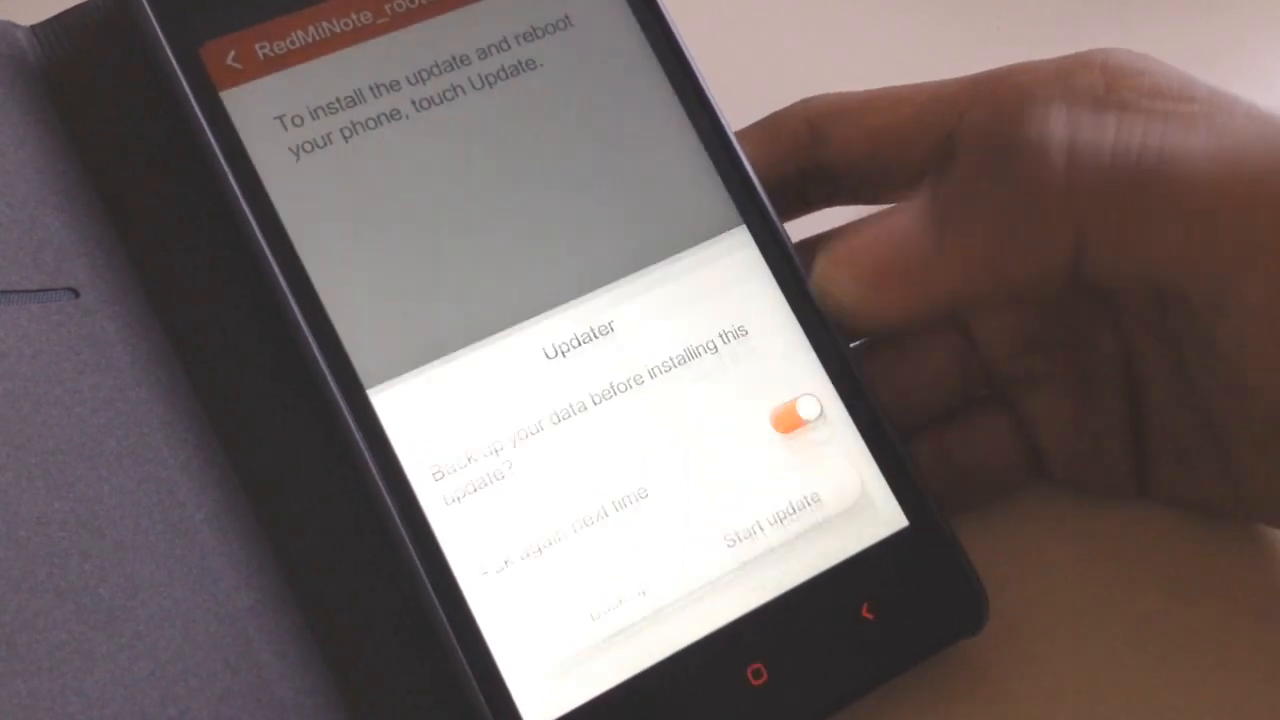
{"action": "left_click", "coordinate": [770, 520]}
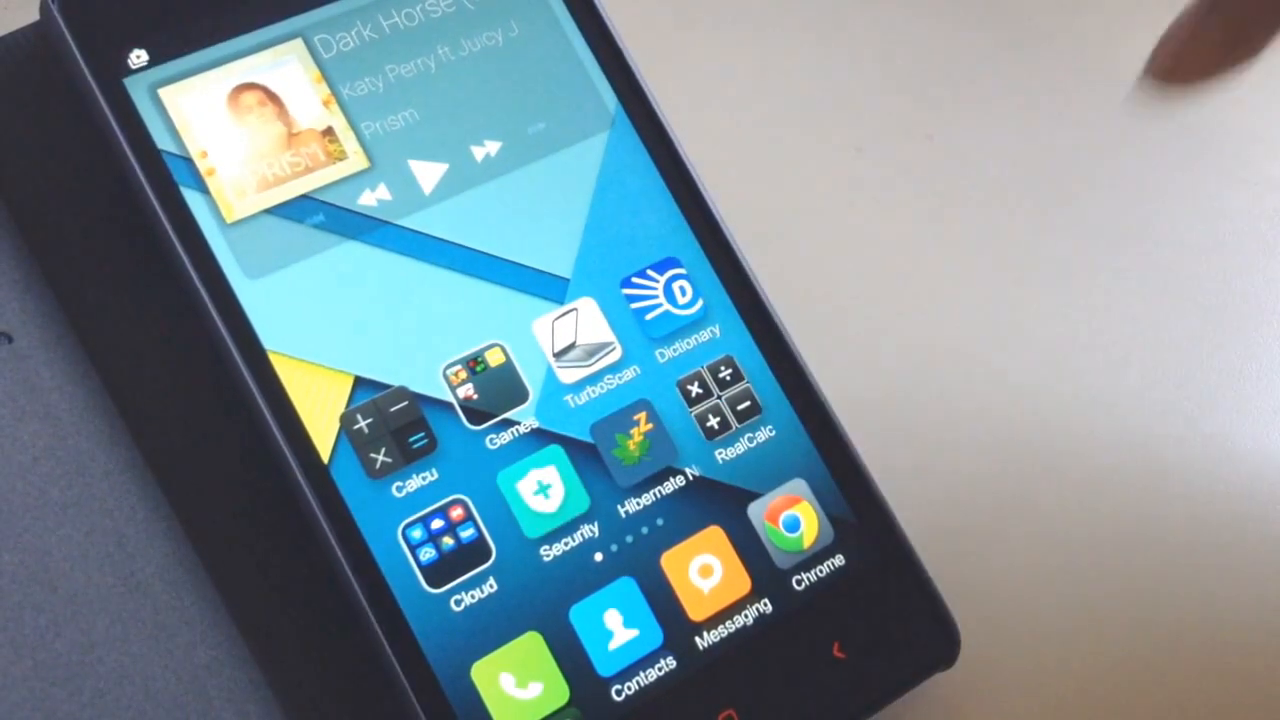
Enable Root permission in Security's Permission section and accept the warning
{"action": "left_click", "coordinate": [540, 500]}
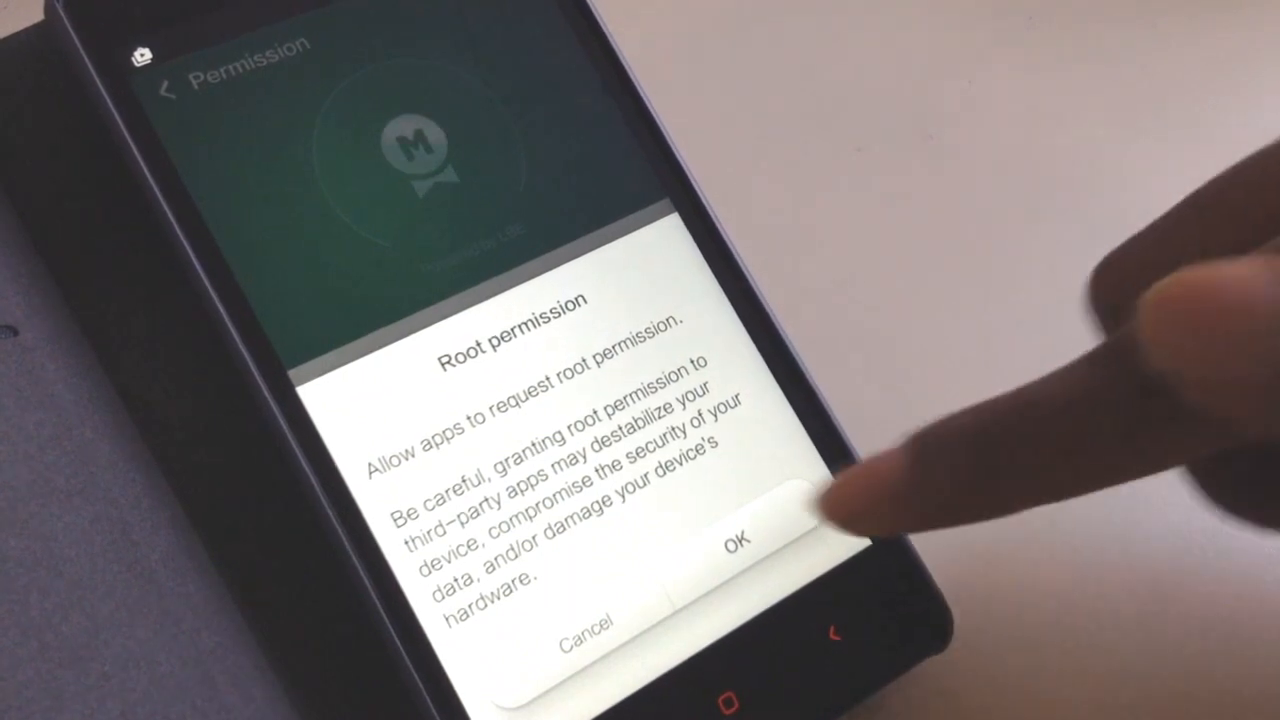
{"action": "left_click", "coordinate": [742, 545]}
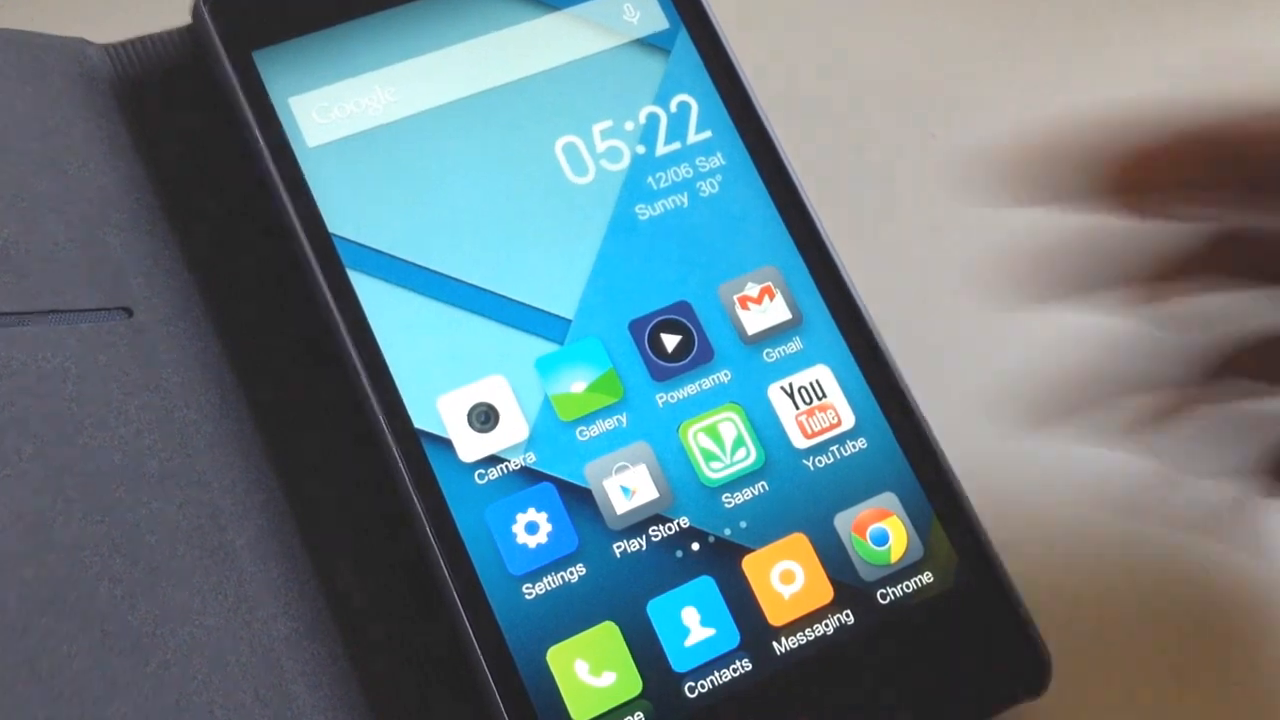
Launch Updater from the Tools folder to browse Download for UNROOT_rel.zip
{"action": "scroll", "scroll_direction": "left", "scroll_amount": 3}
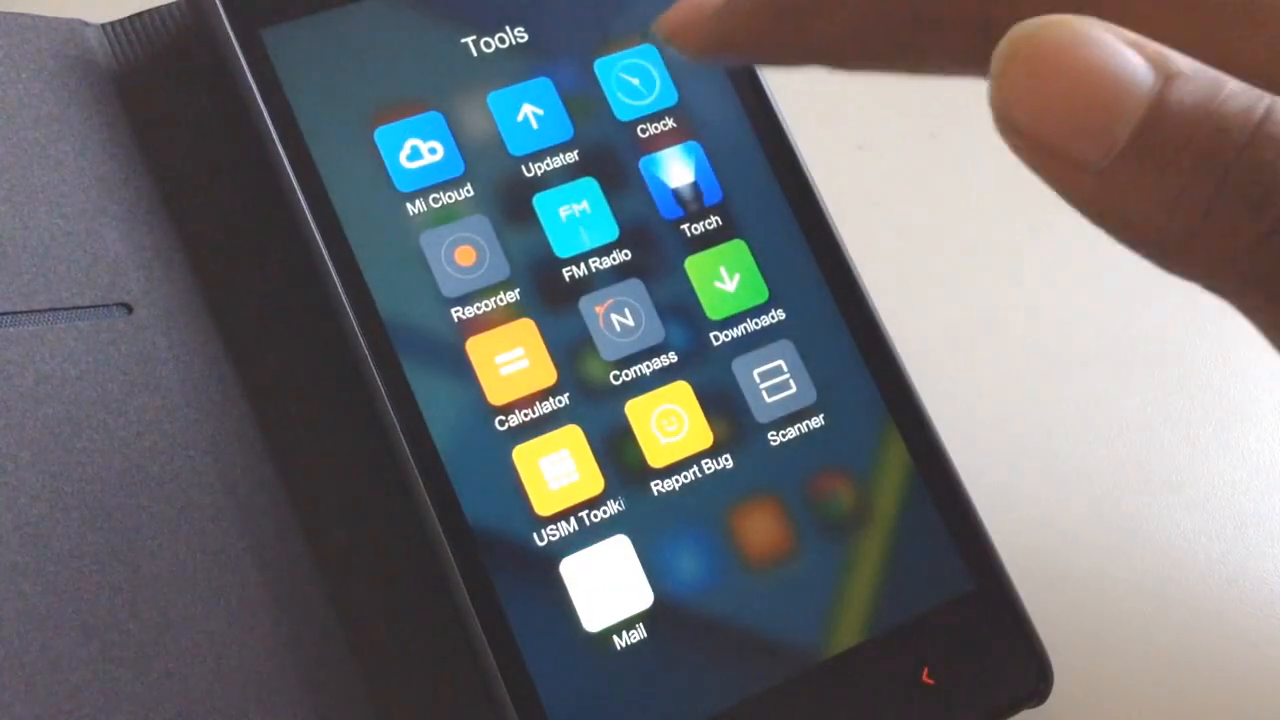
{"action": "left_click", "coordinate": [544, 120]}
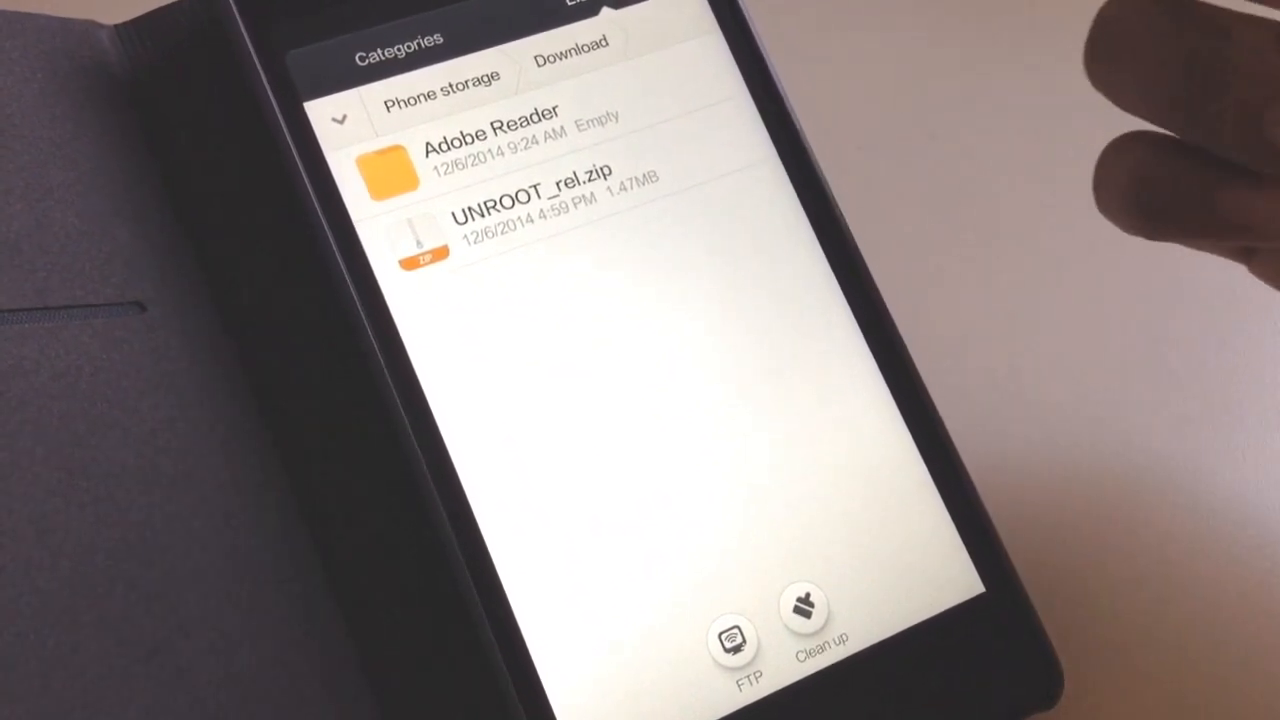
{"action": "mouse_move", "coordinate": [950, 300]}
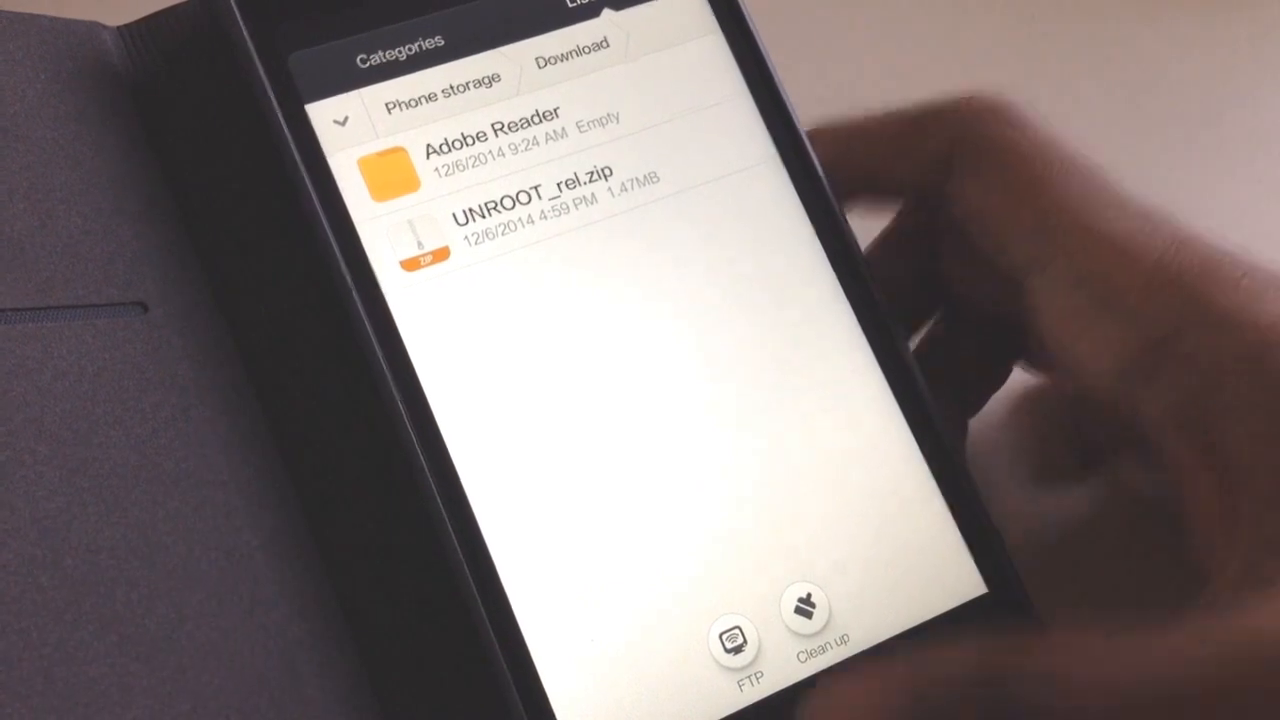